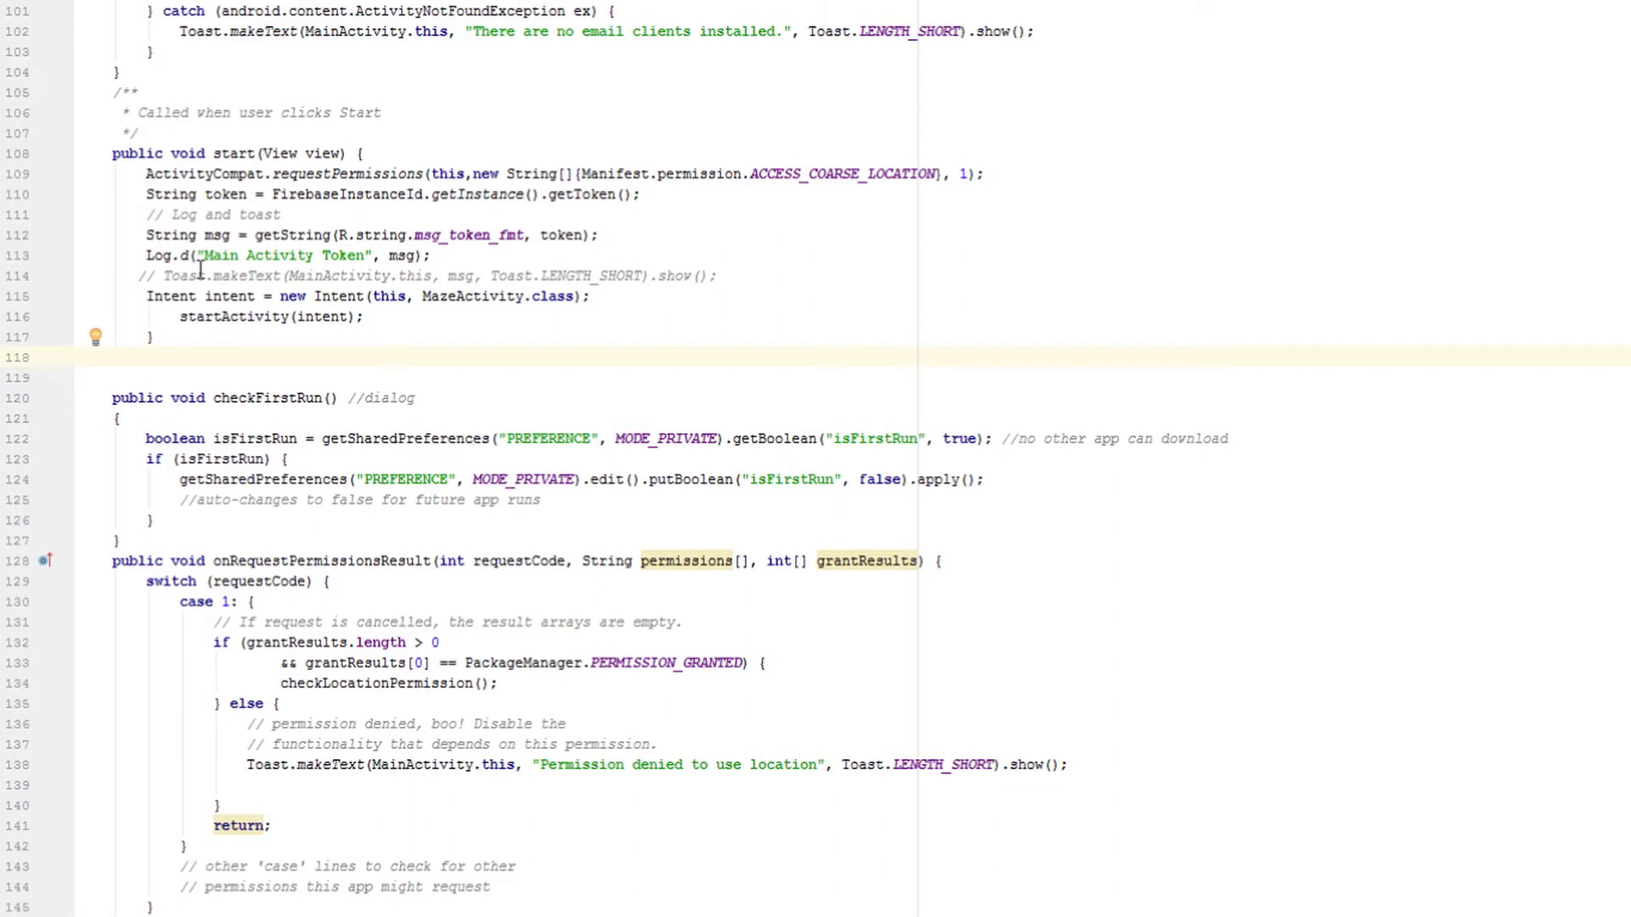
Inspect start(): the getToken() call, its Log.d output and the commented-out Toast
{"action": "left_click", "coordinate": [454, 296]}
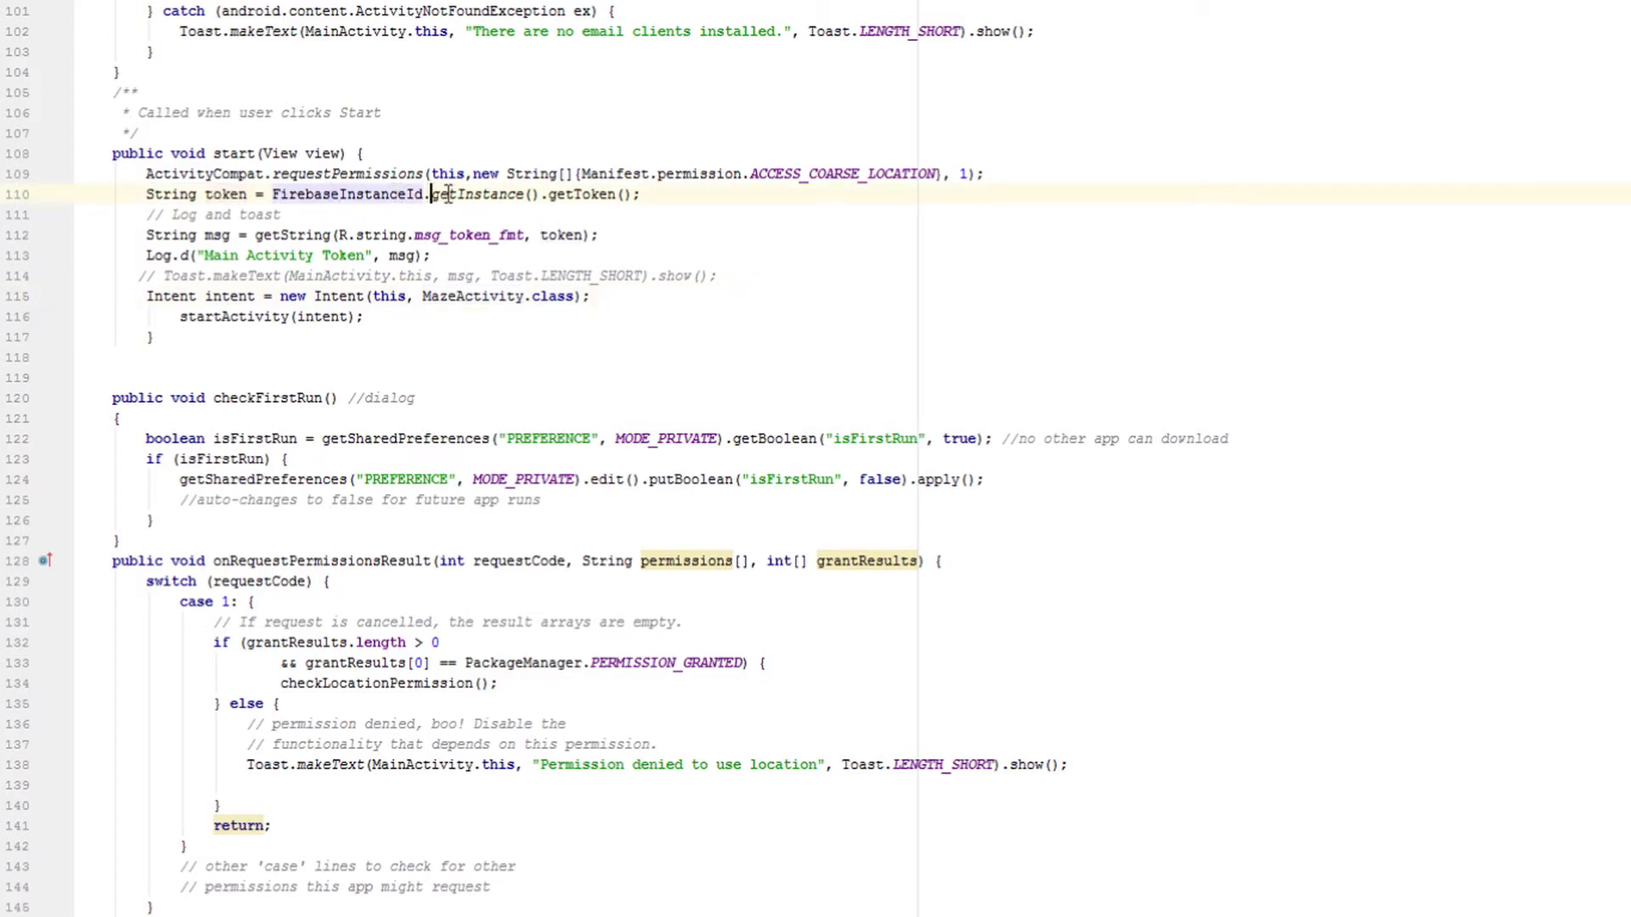
{"action": "double_click", "coordinate": [478, 194]}
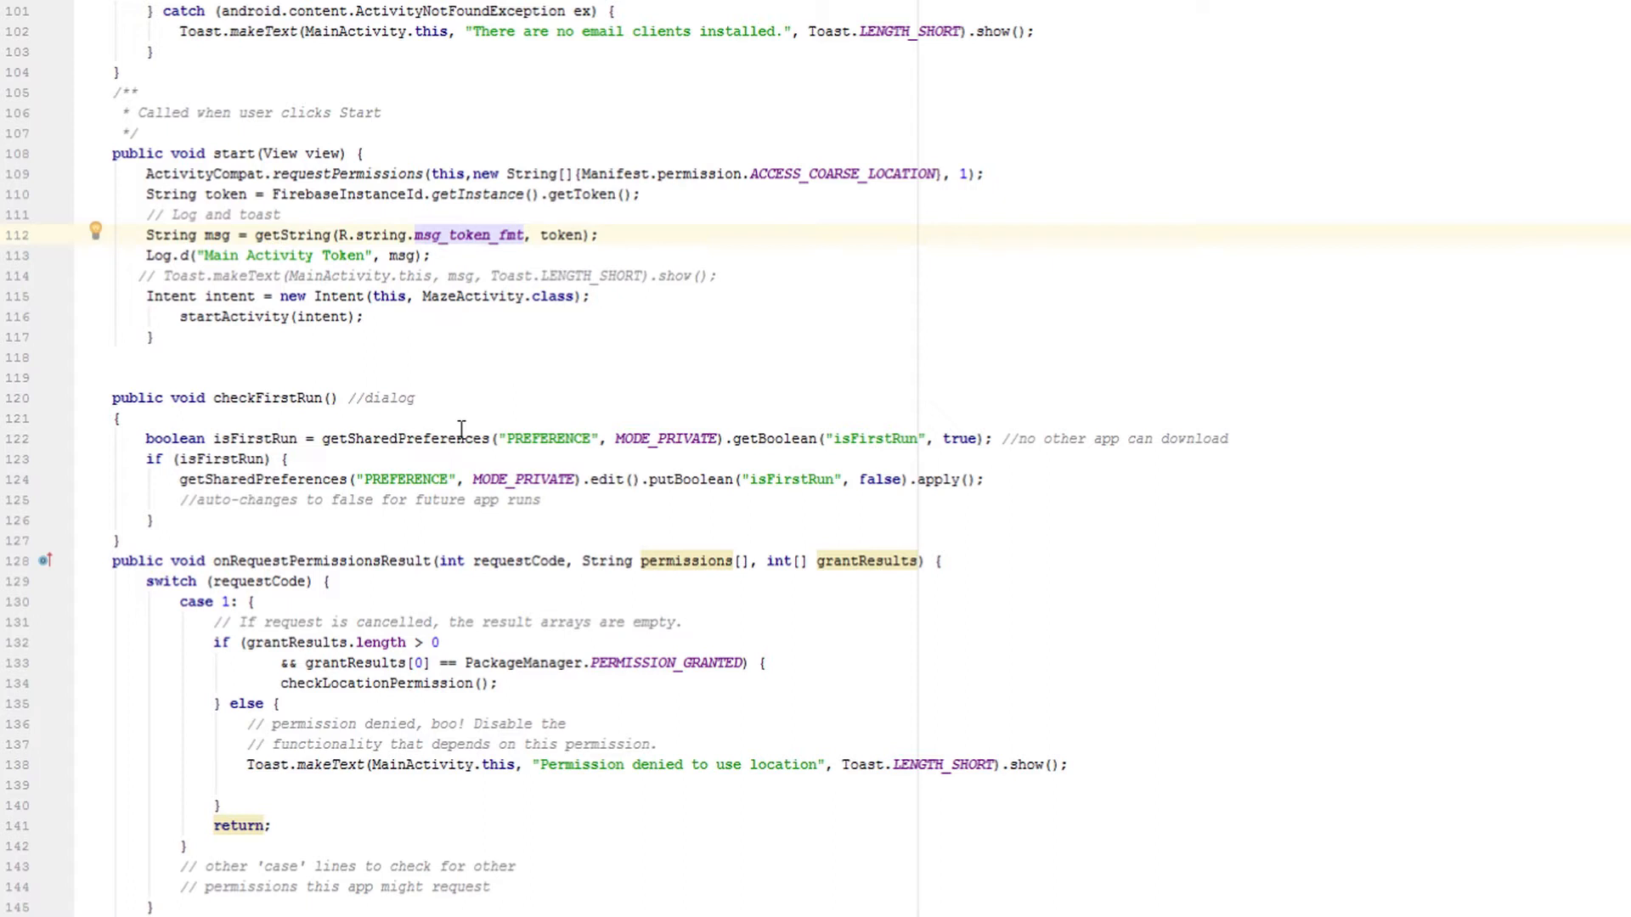
{"action": "mouse_move", "coordinate": [266, 303]}
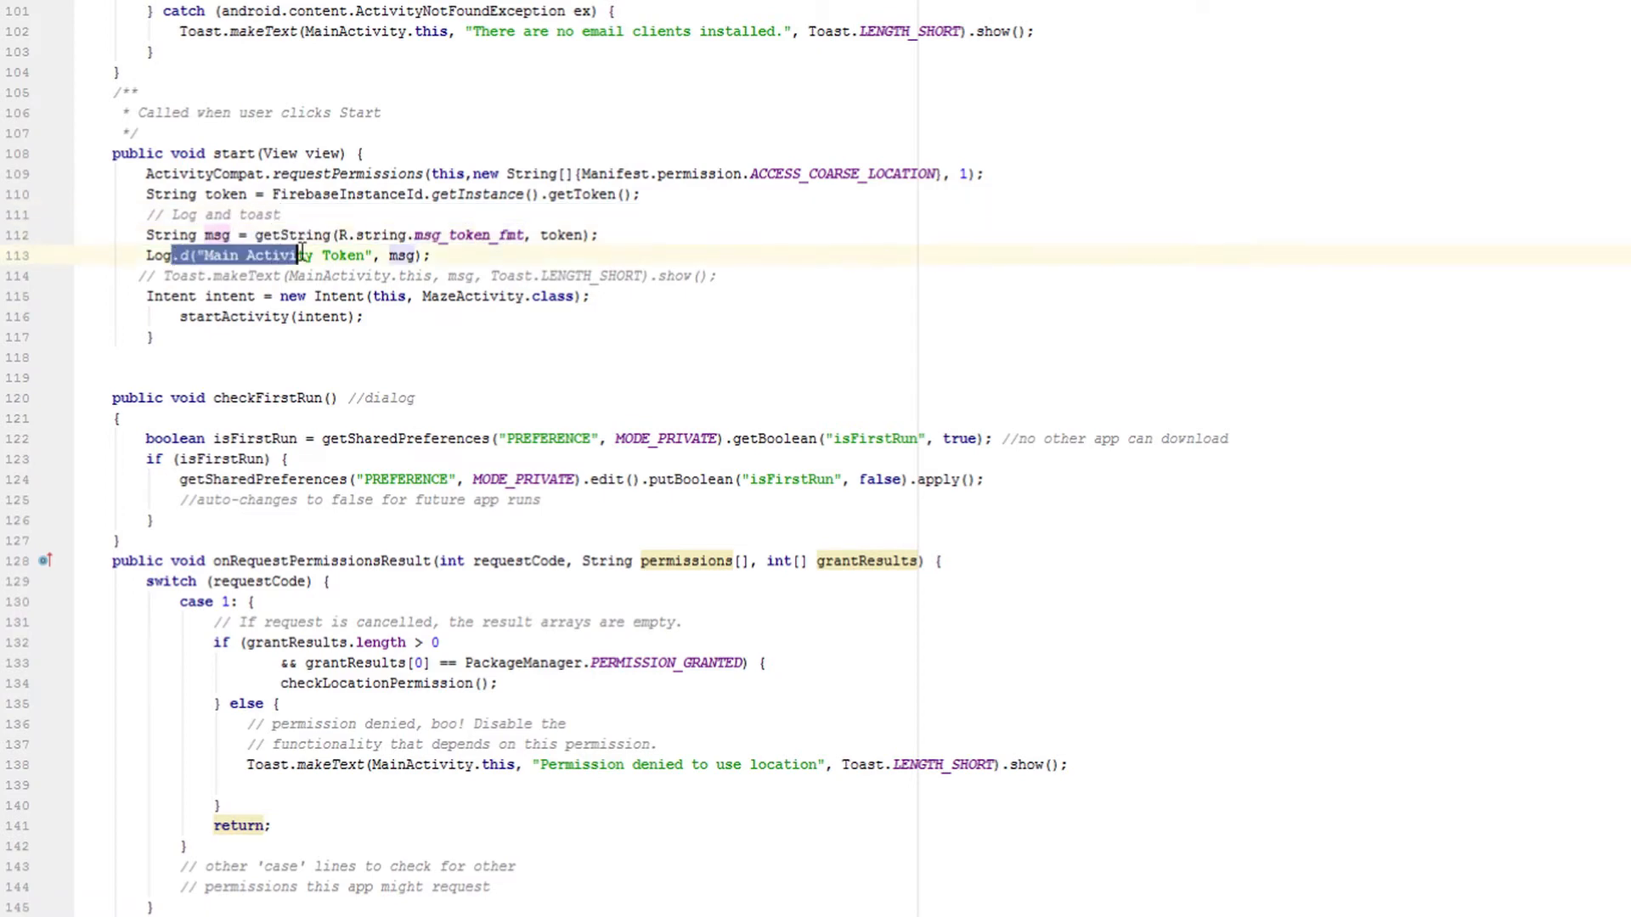
{"action": "double_click", "coordinate": [343, 255]}
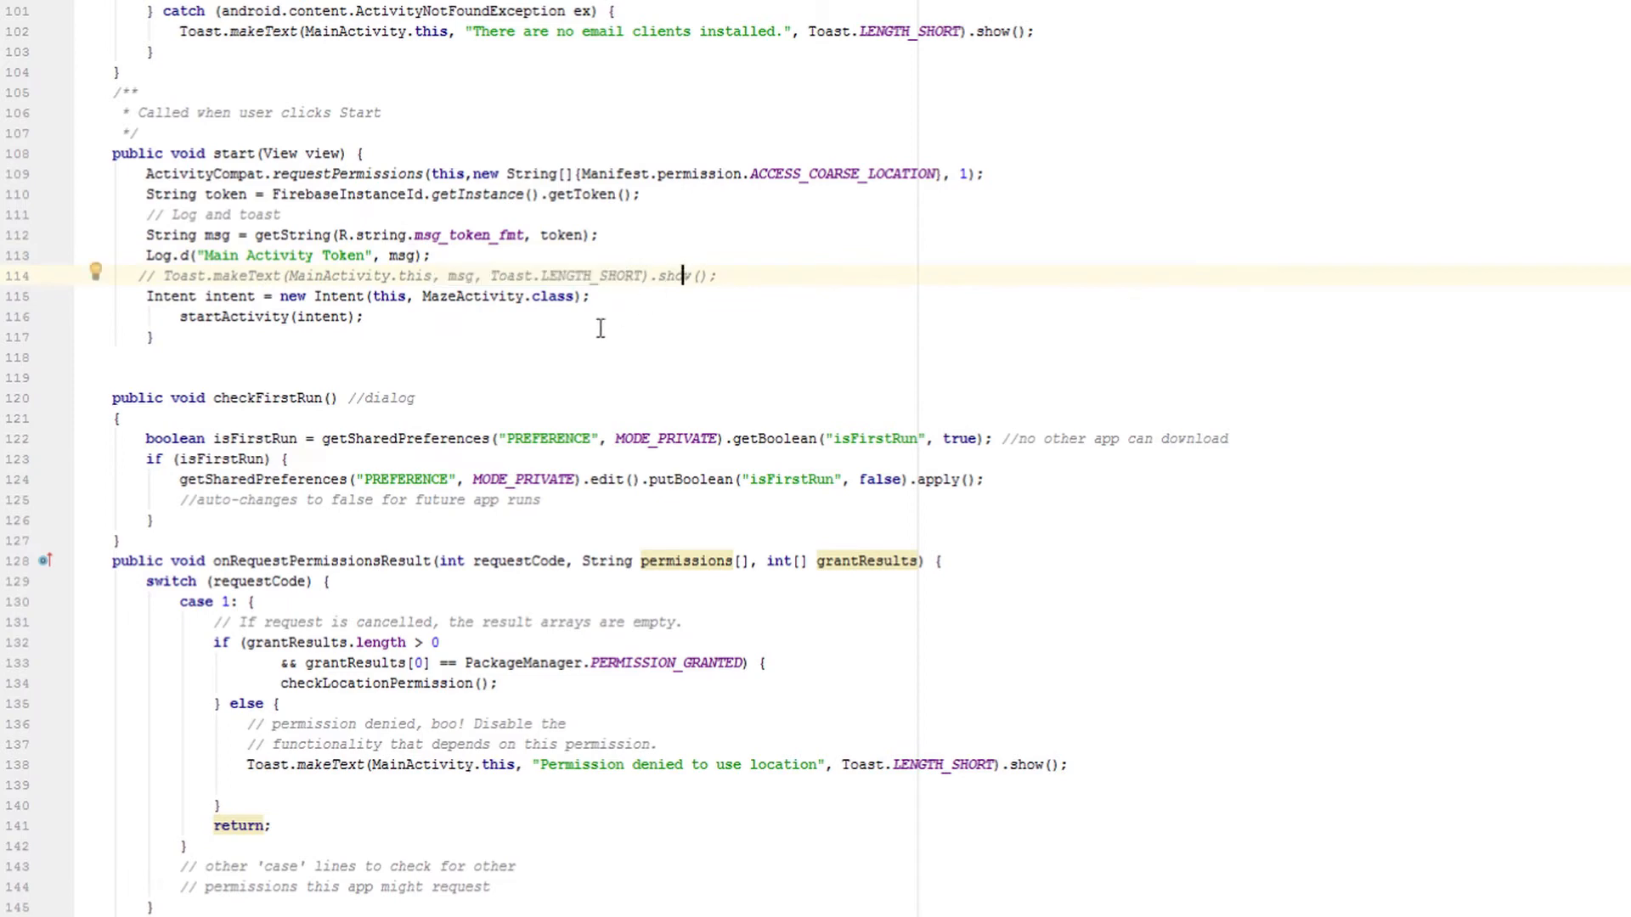
{"action": "double_click", "coordinate": [281, 256]}
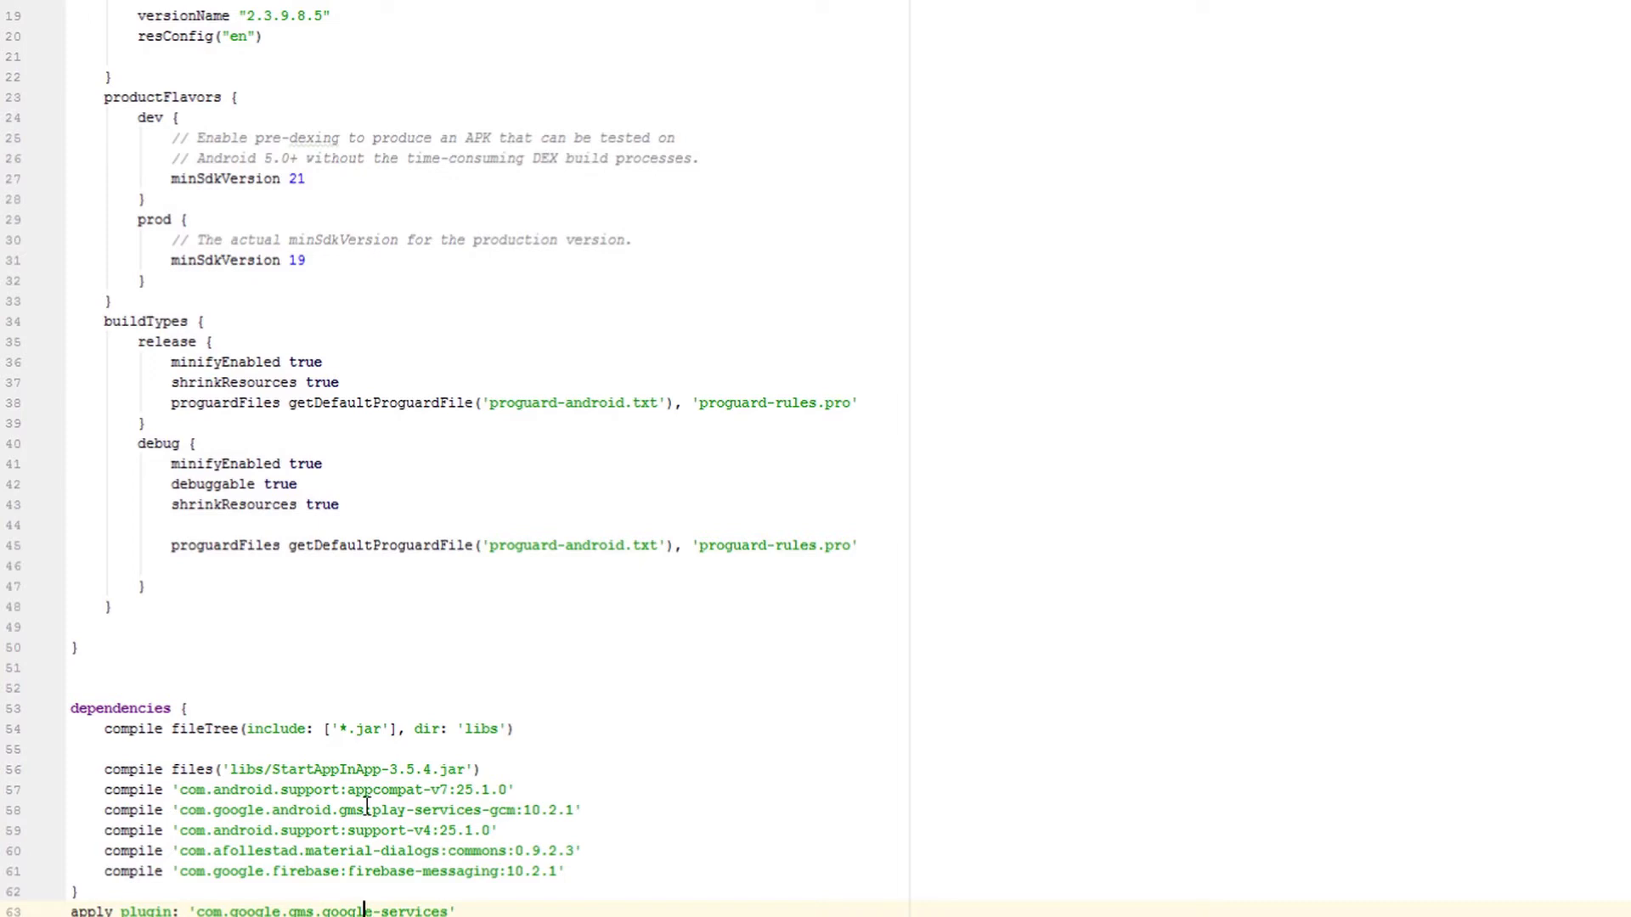
Review the play-services-gcm and Firebase messaging compile dependencies in build.gradle
{"action": "left_click", "coordinate": [323, 769]}
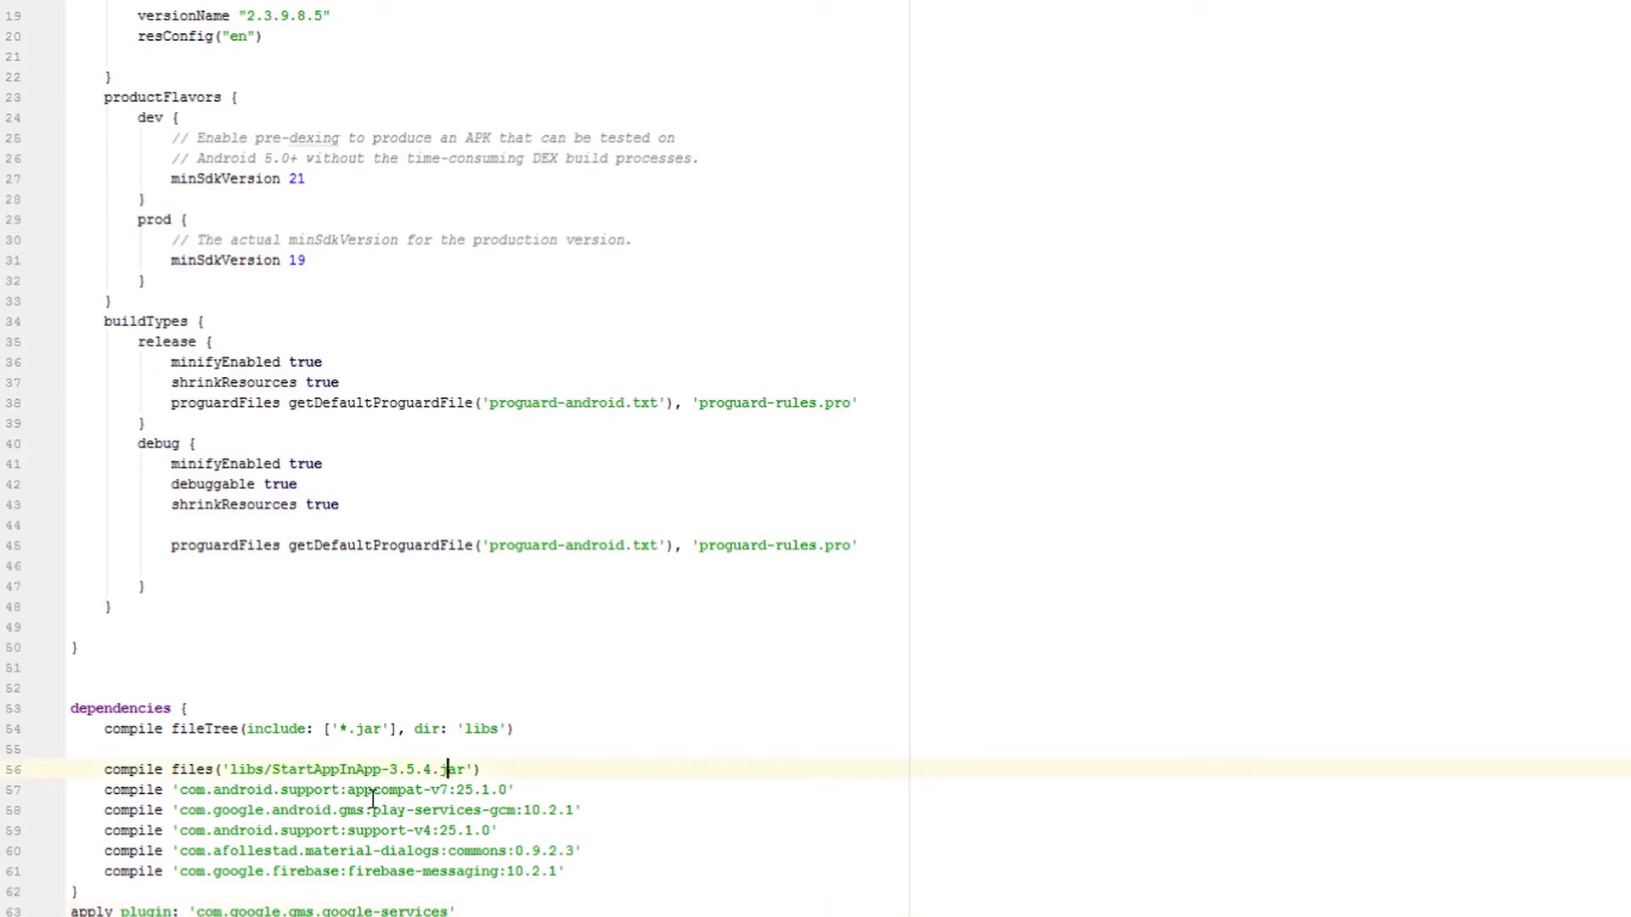
{"action": "double_click", "coordinate": [447, 810]}
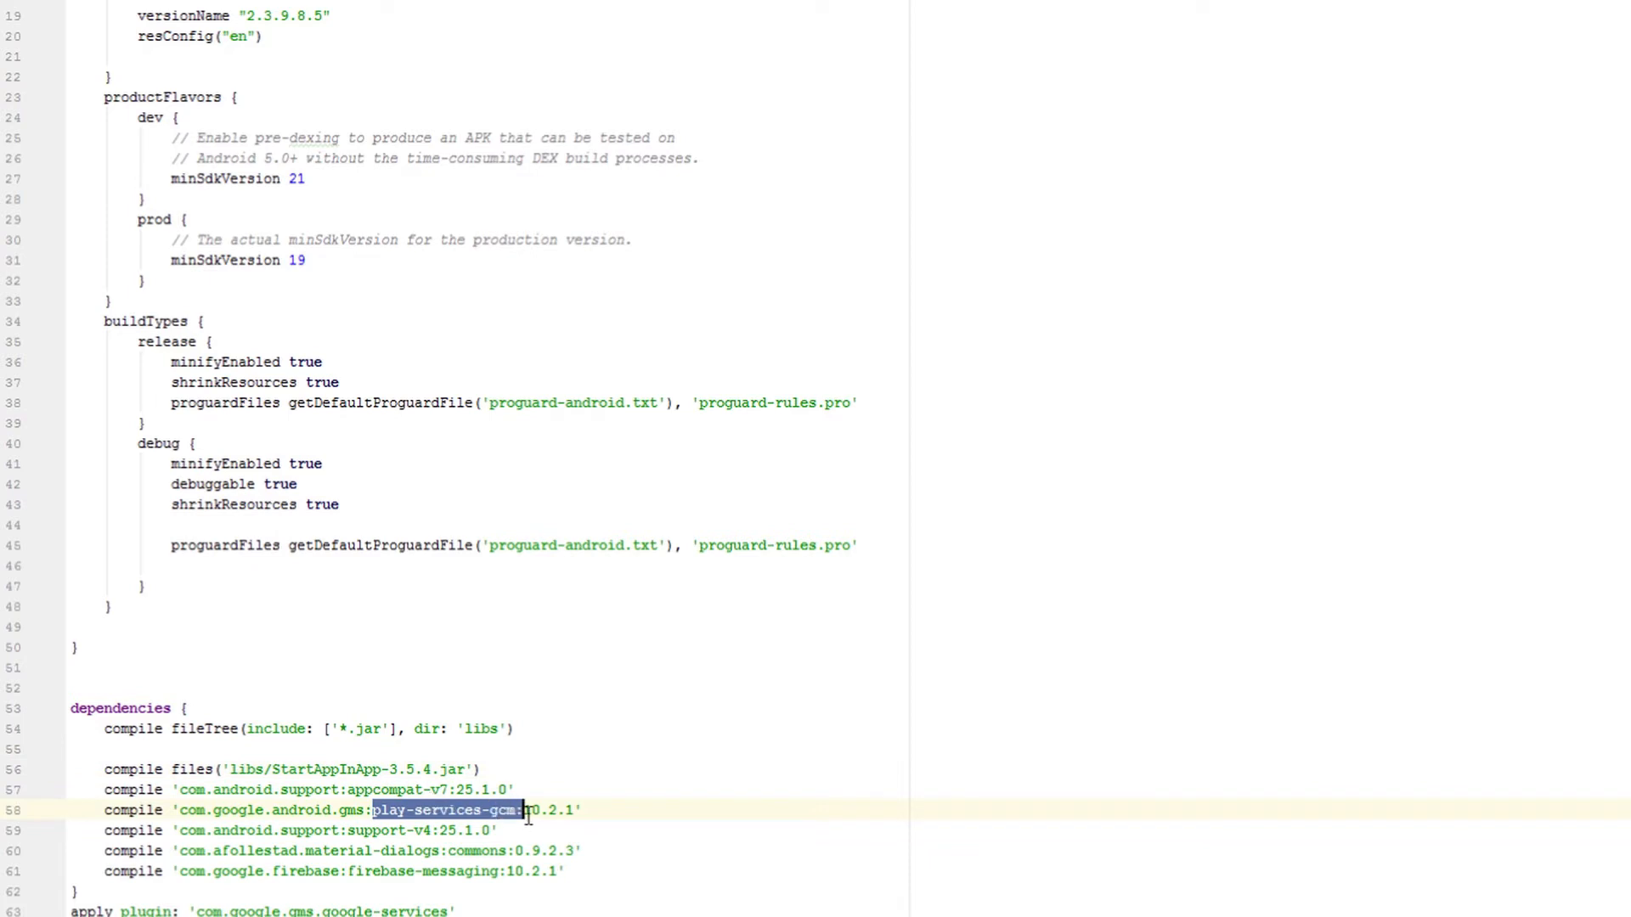
{"action": "left_click", "coordinate": [517, 810]}
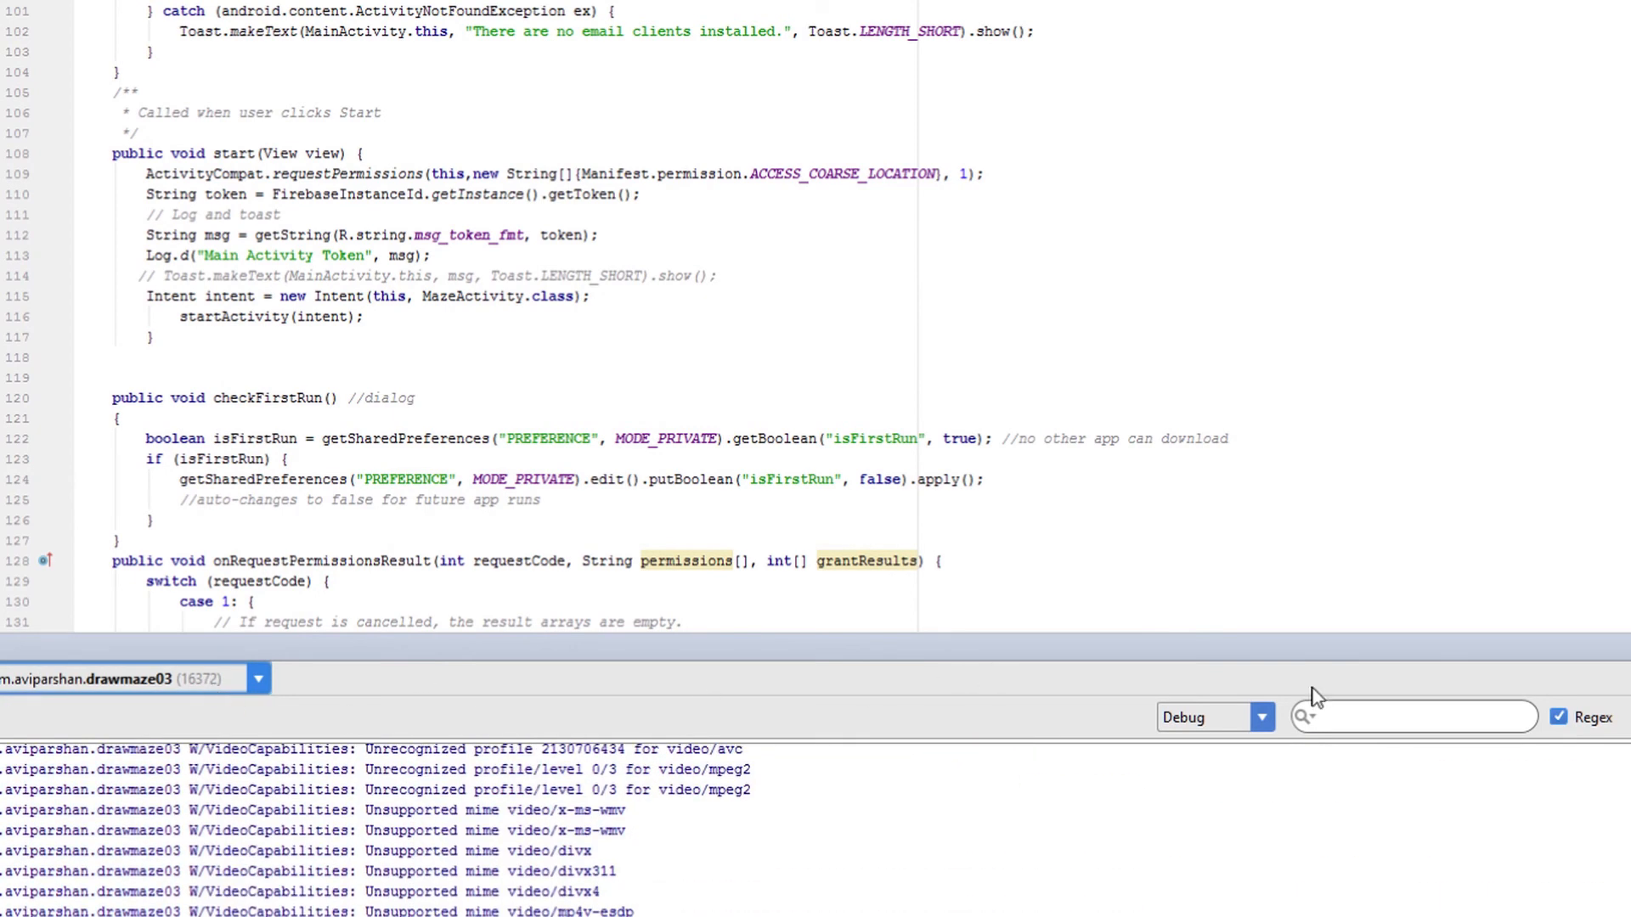
Filter logcat for 'Token' and select the logged instance ID token
{"action": "left_click", "coordinate": [1412, 715]}
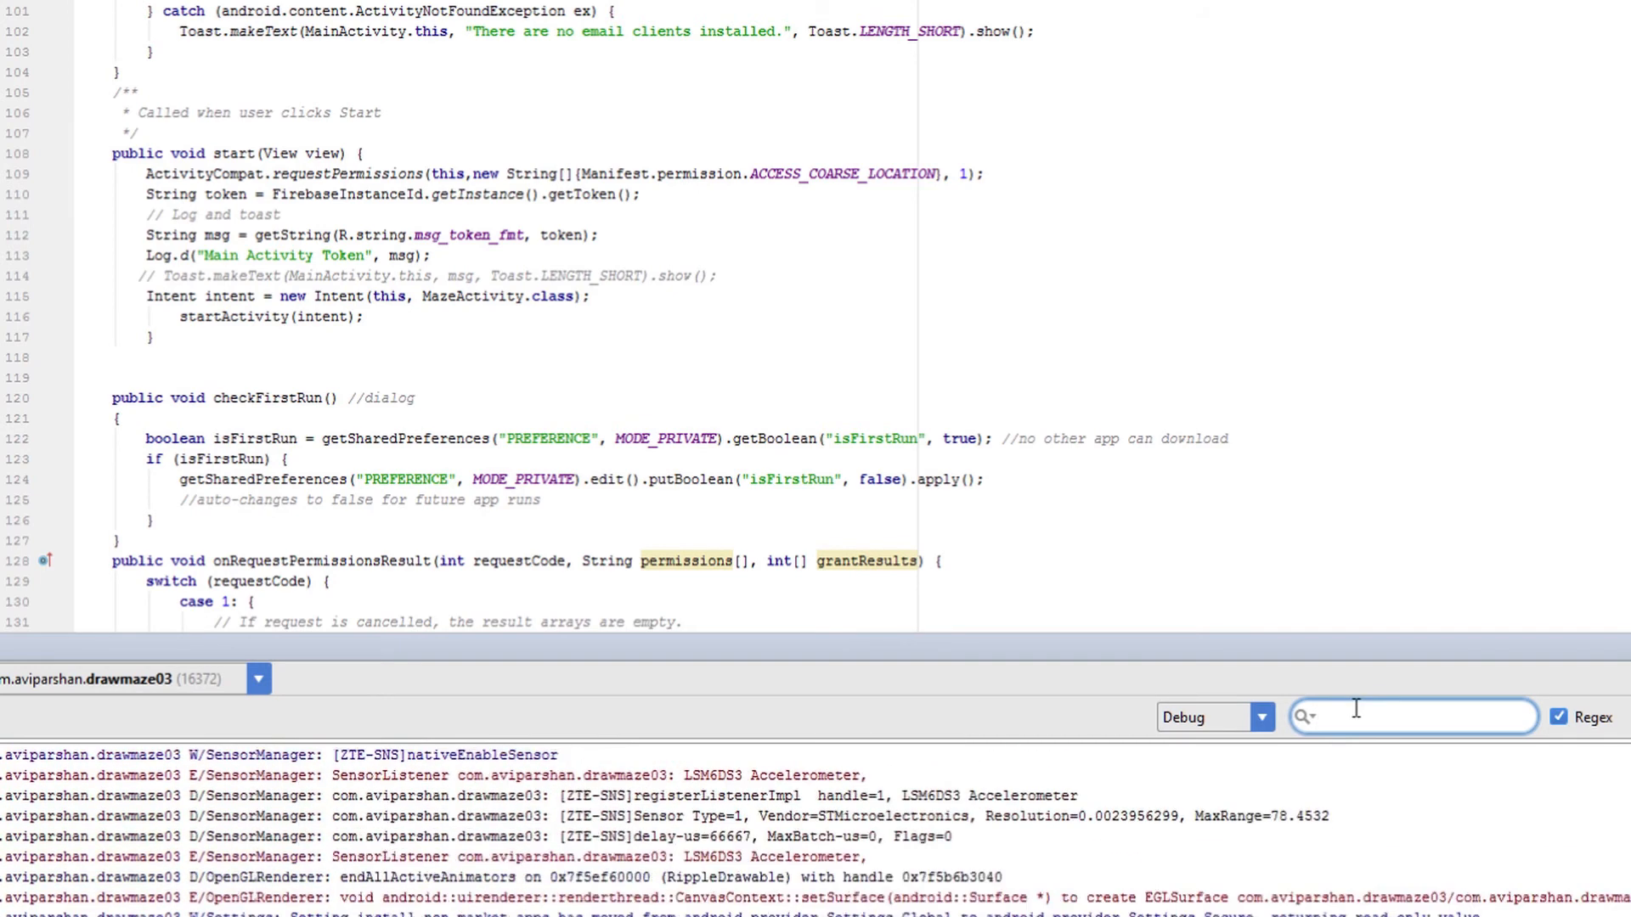
{"action": "type", "text": "Token"}
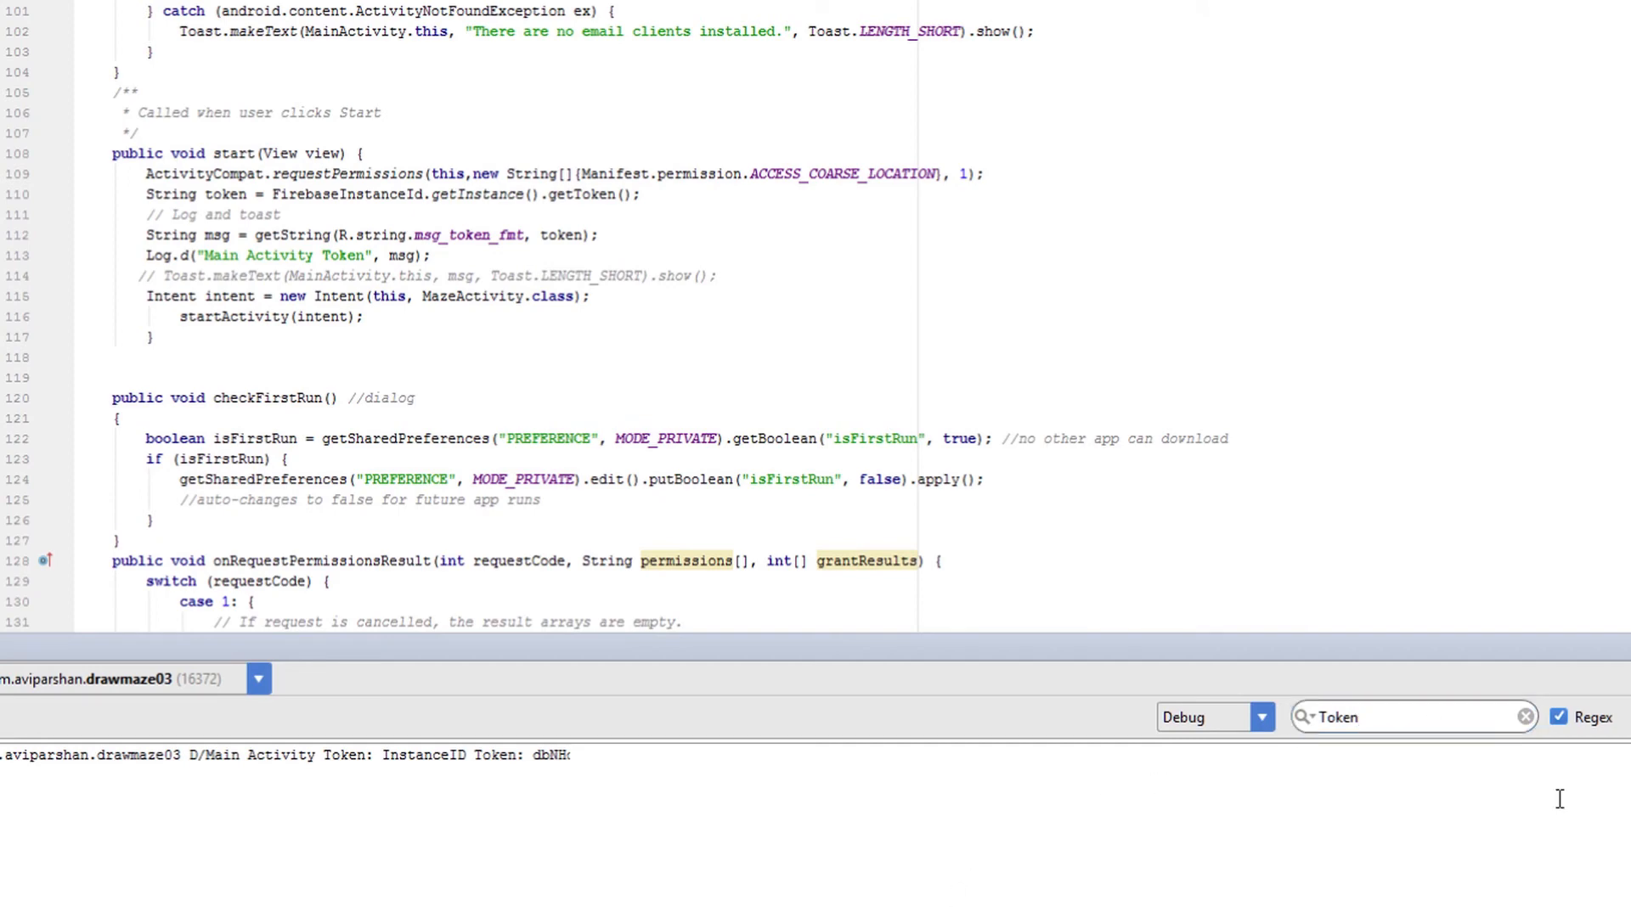
{"action": "double_click", "coordinate": [552, 755]}
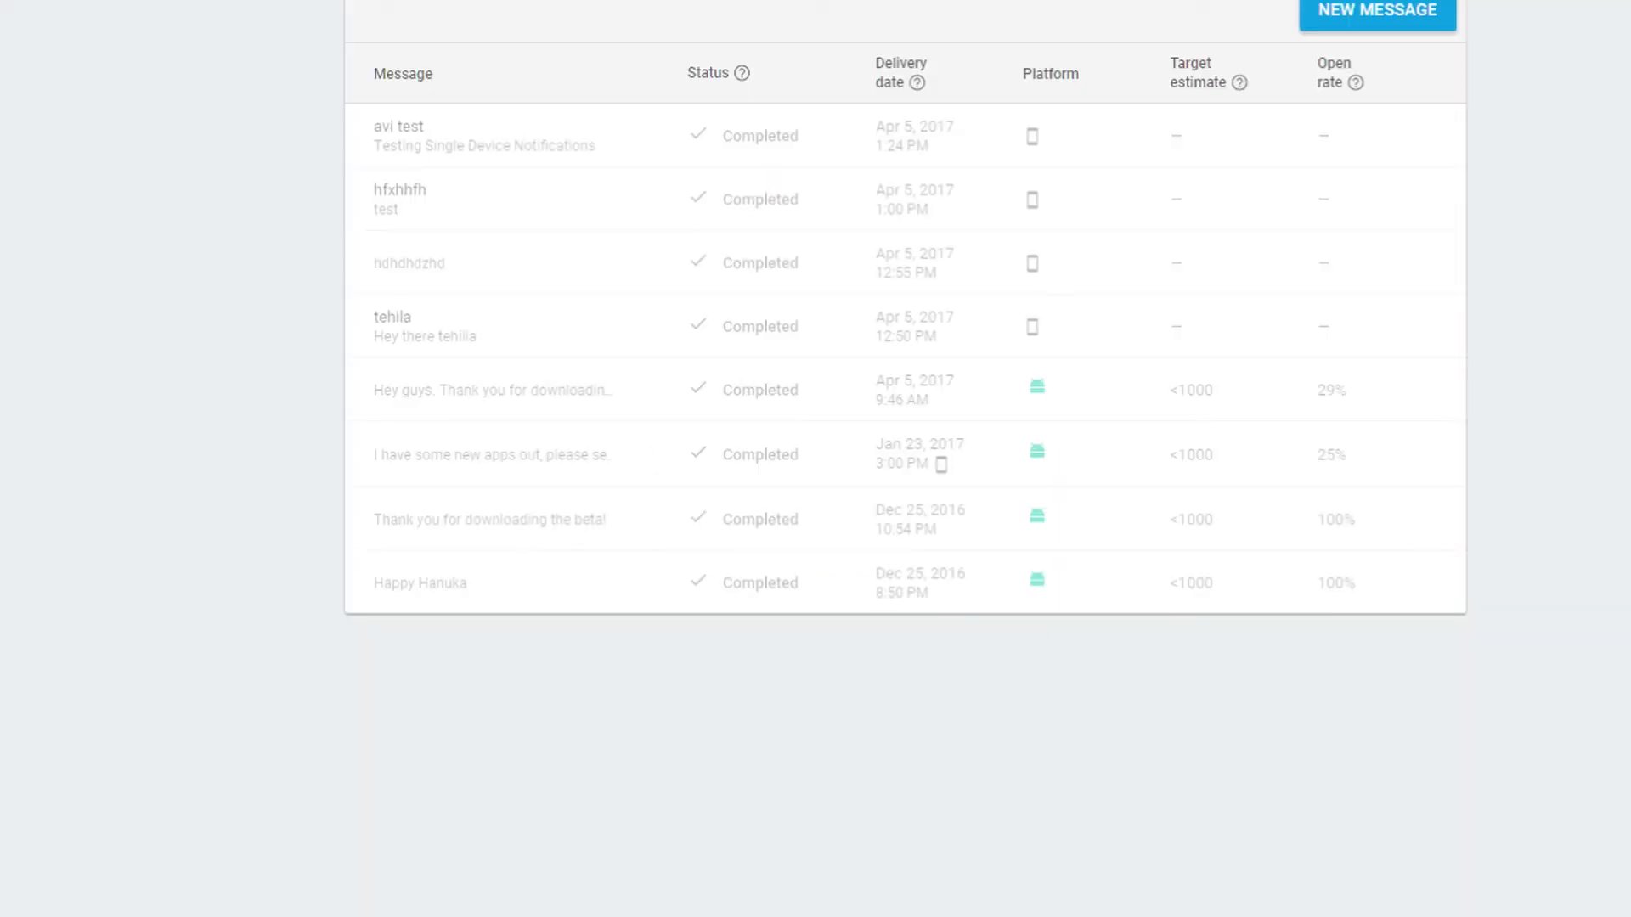
Start a new notification with message text 'Test' and label 't1'
{"action": "left_click", "coordinate": [1375, 10]}
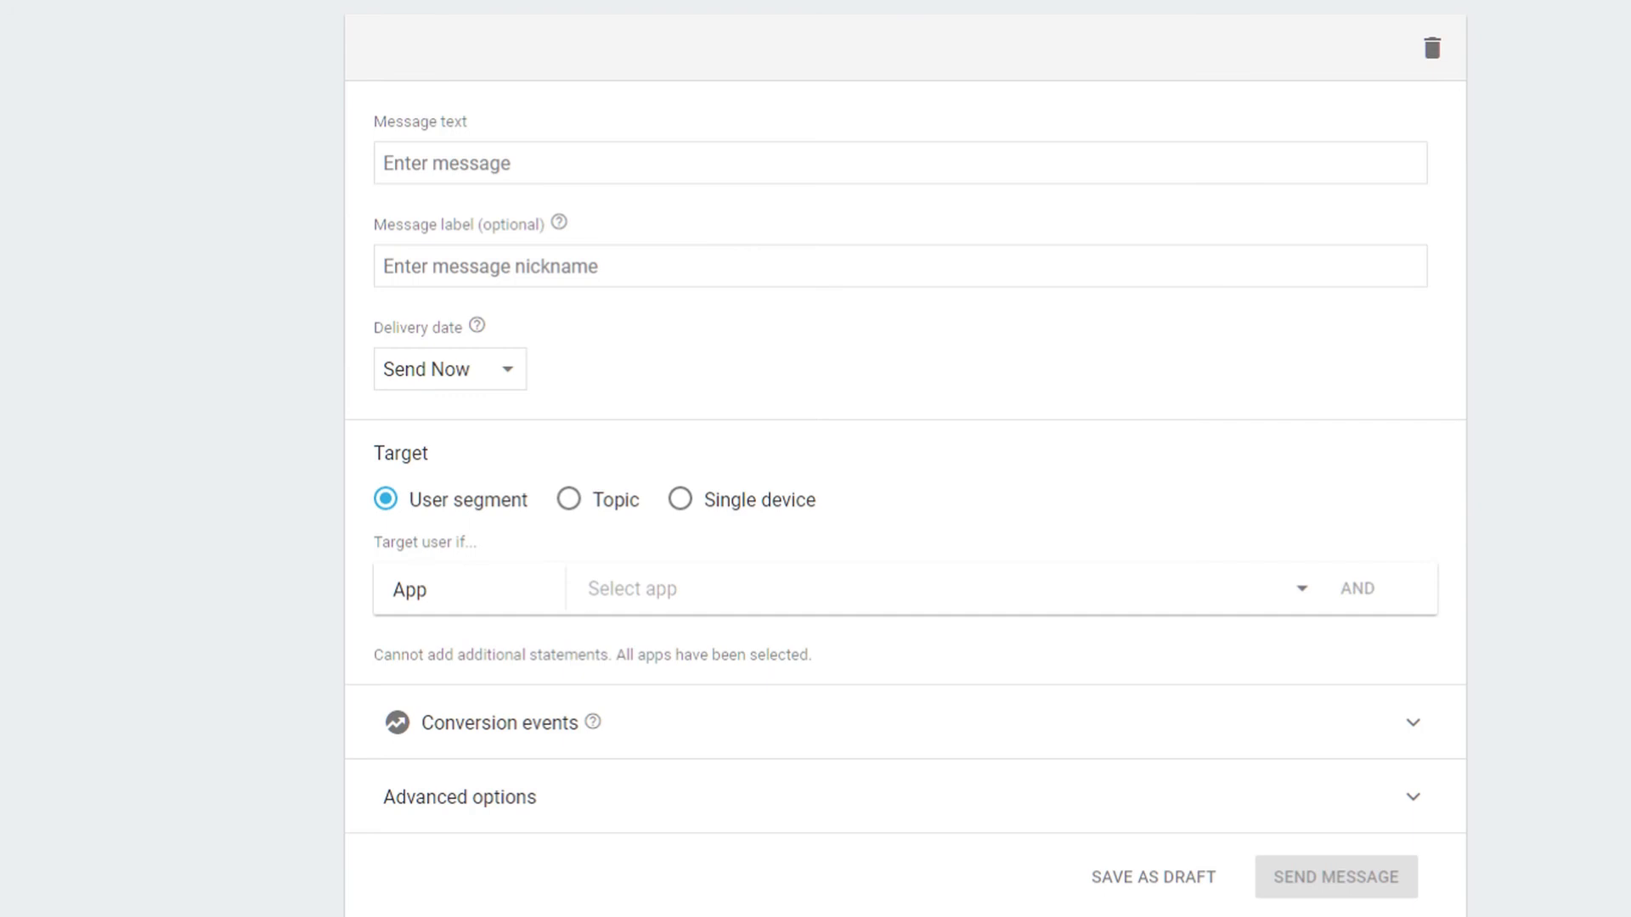
{"action": "left_click", "coordinate": [775, 162]}
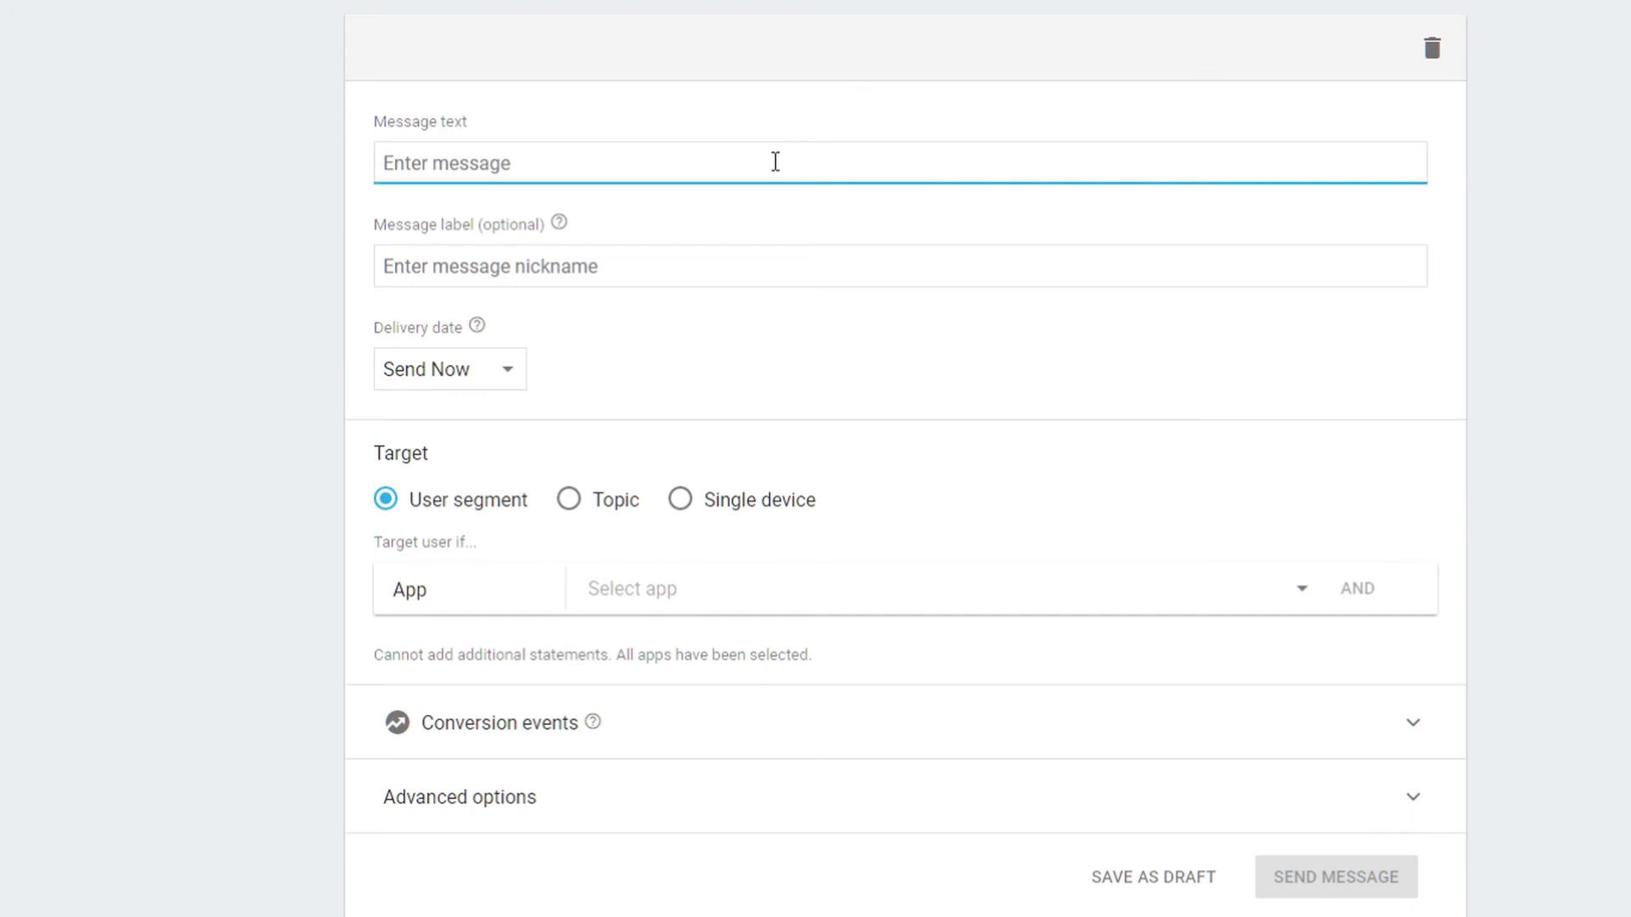
{"action": "type", "text": "Test"}
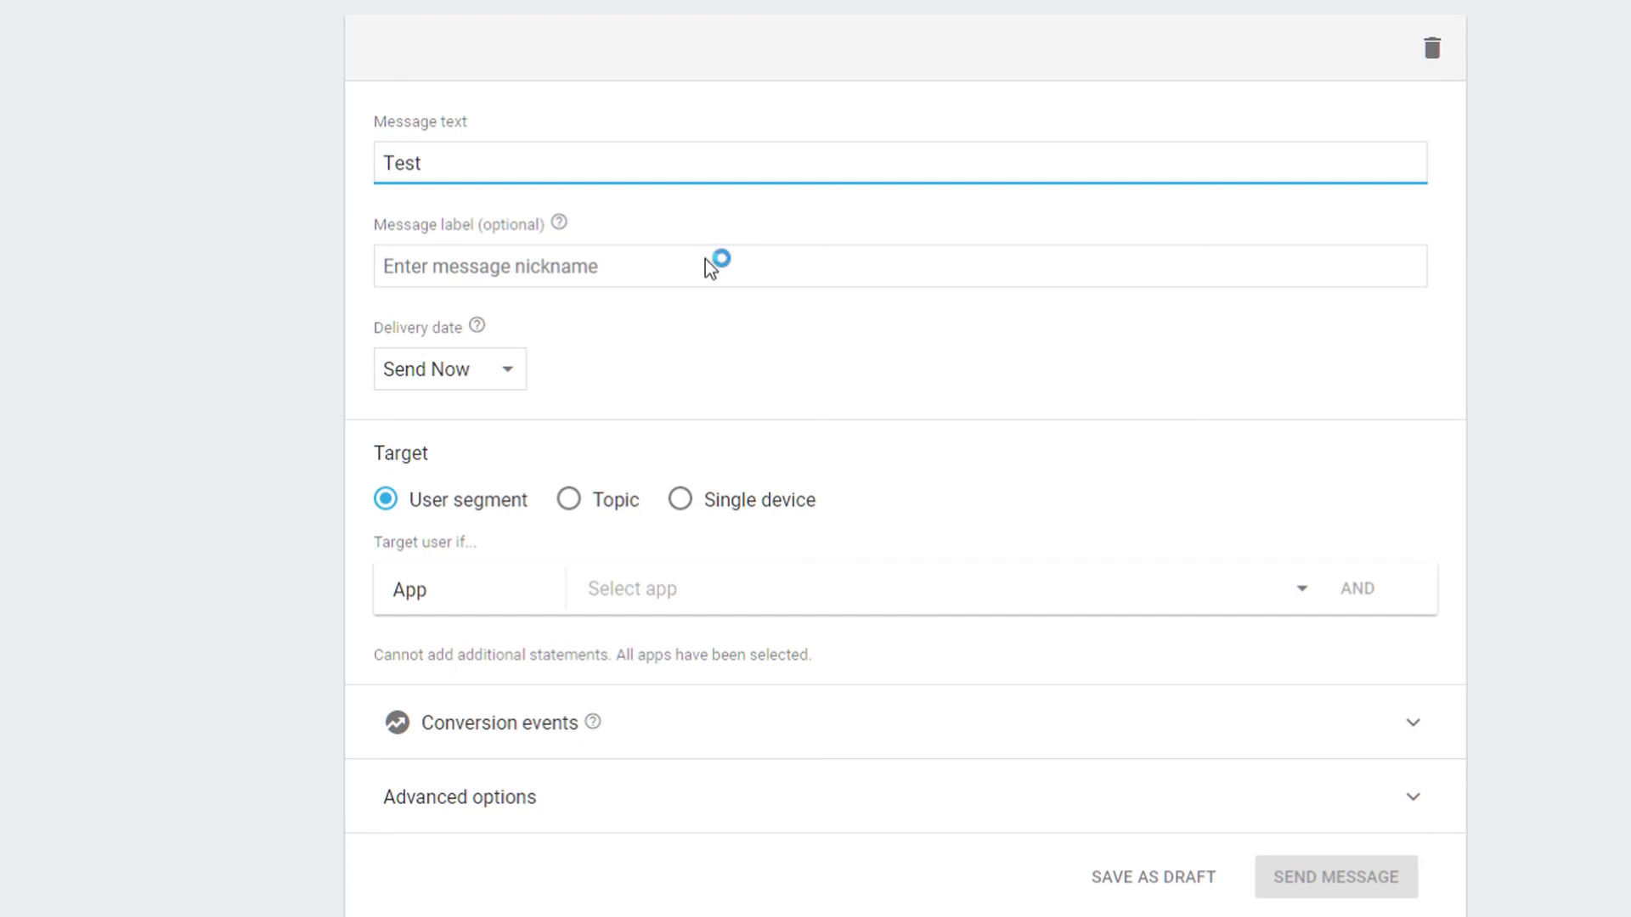
{"action": "type", "text": "t1"}
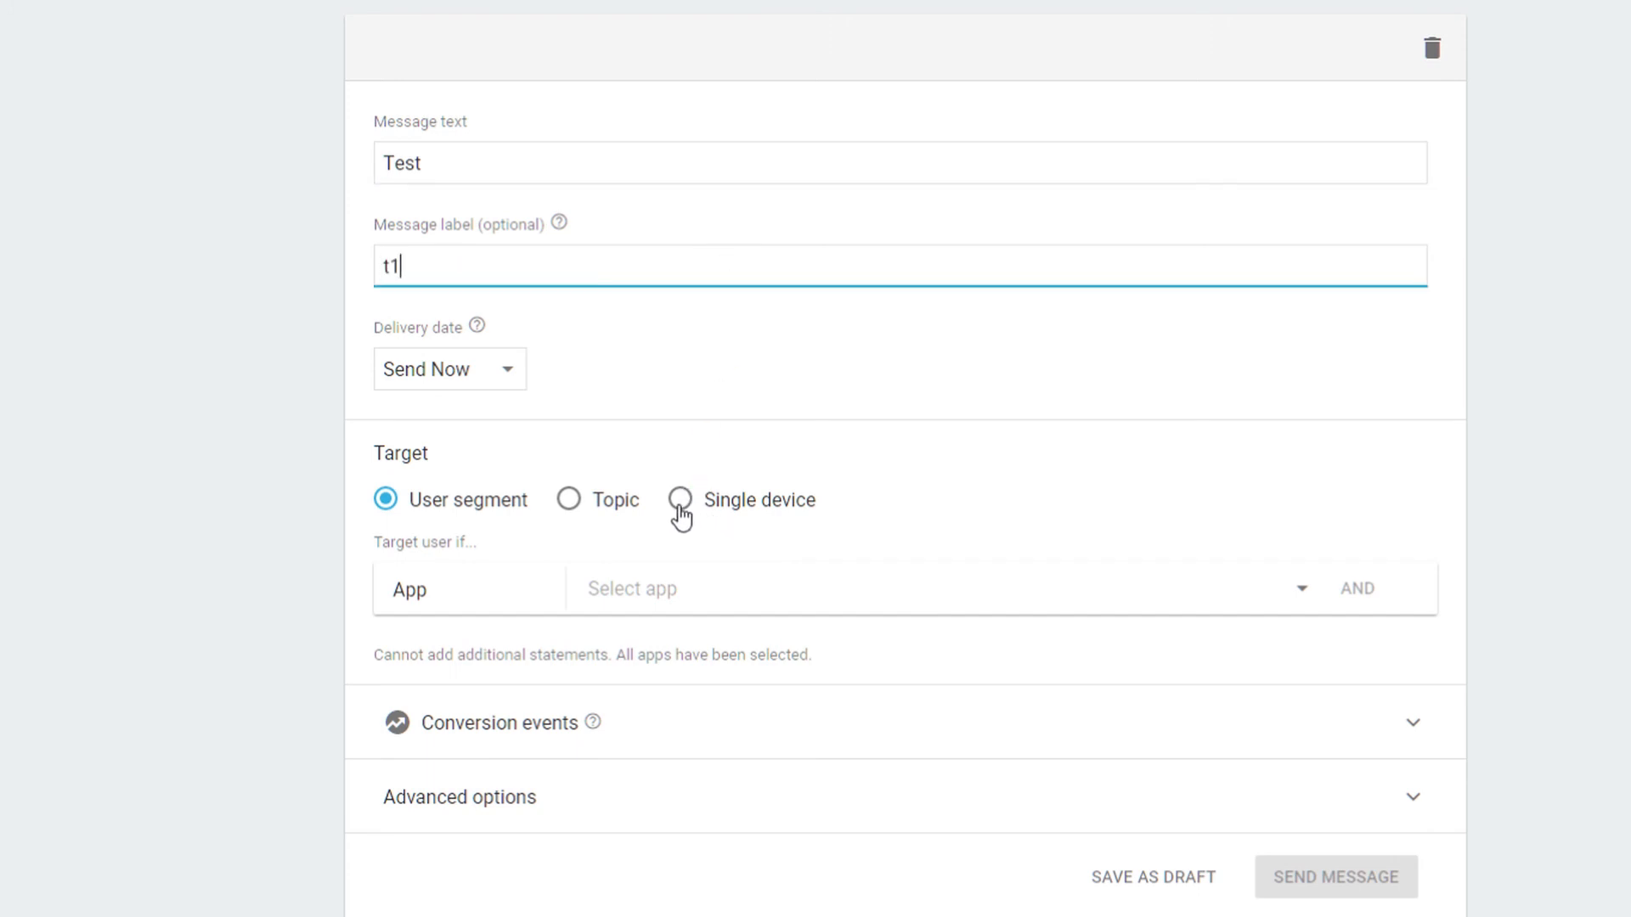
Target a single device with the pasted token and keep sound enabled
{"action": "left_click", "coordinate": [679, 500]}
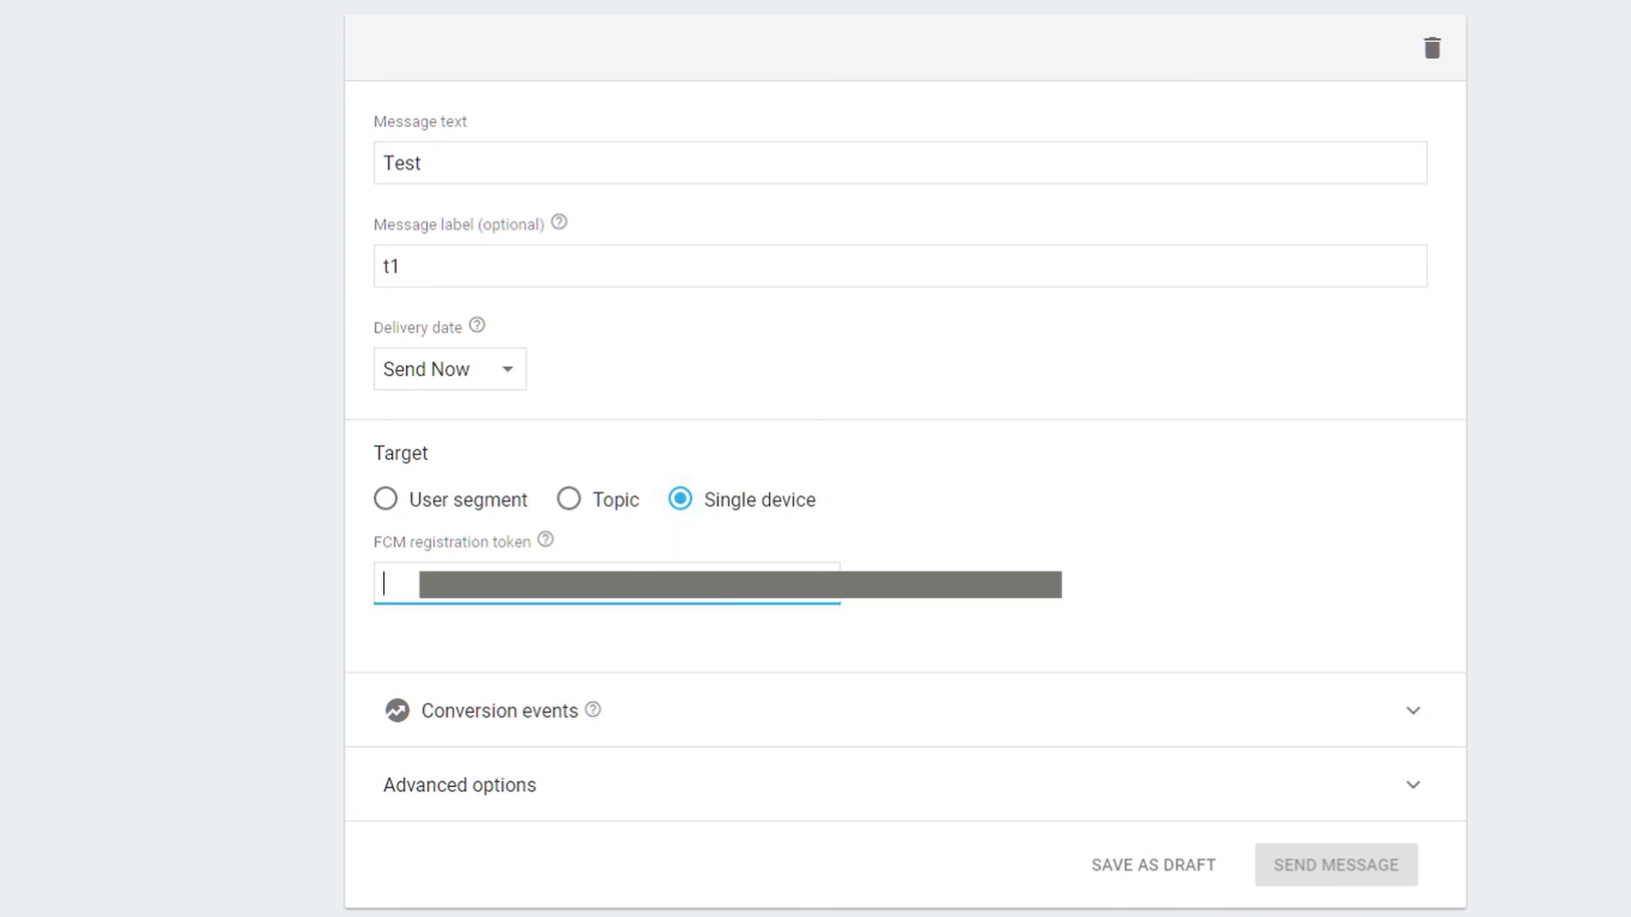
{"action": "type", "text": "afBb"}
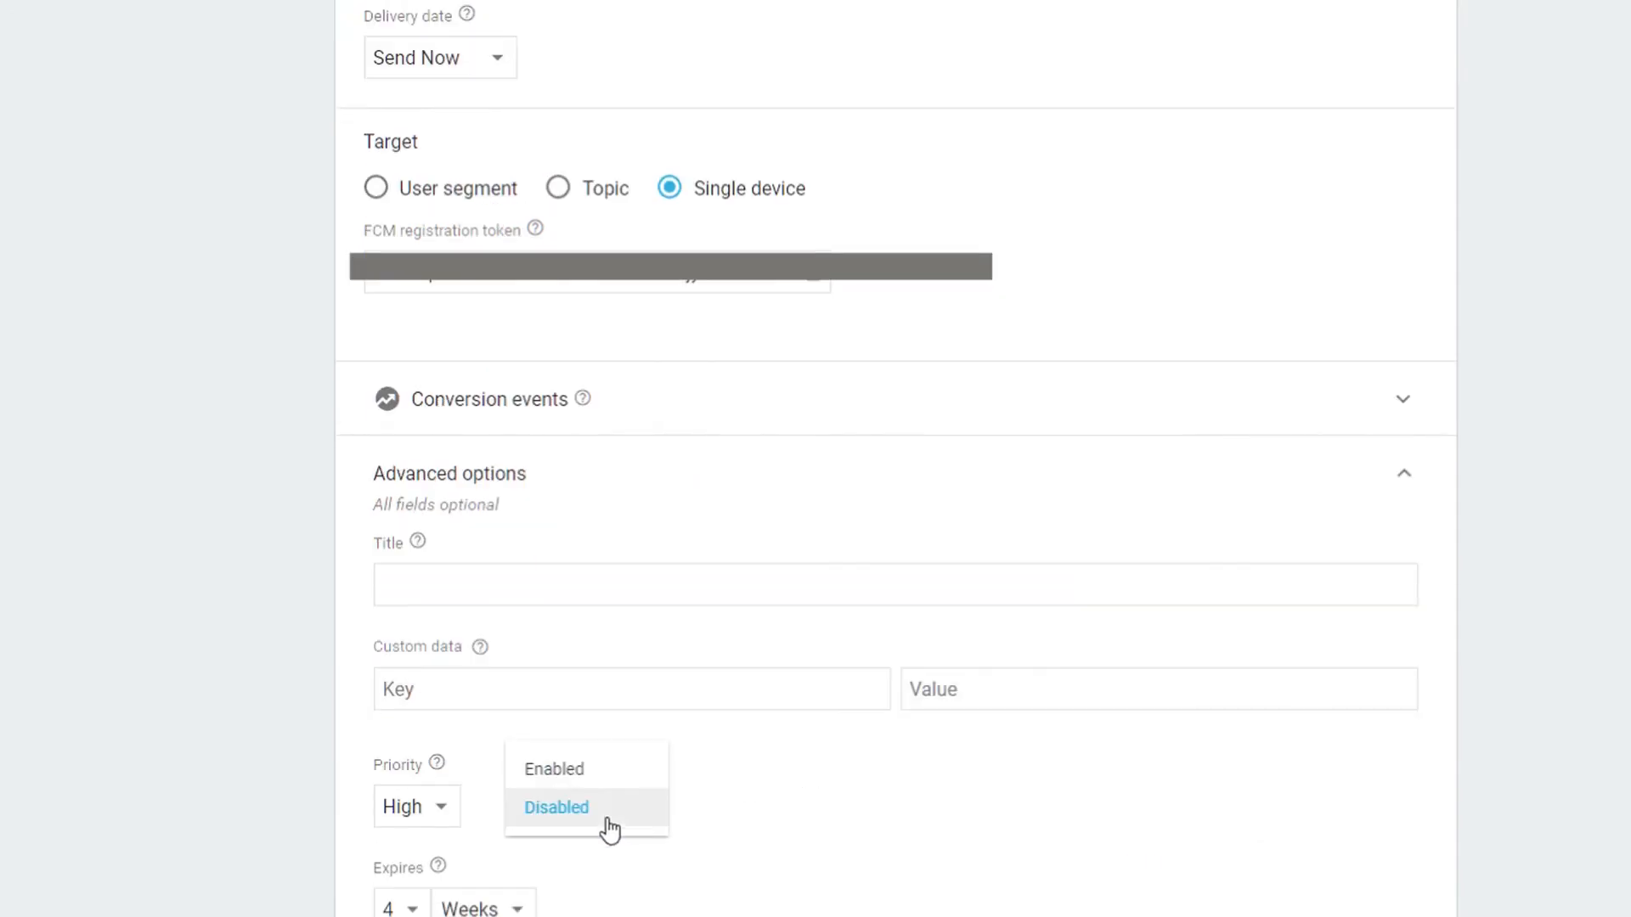
{"action": "left_click", "coordinate": [556, 807]}
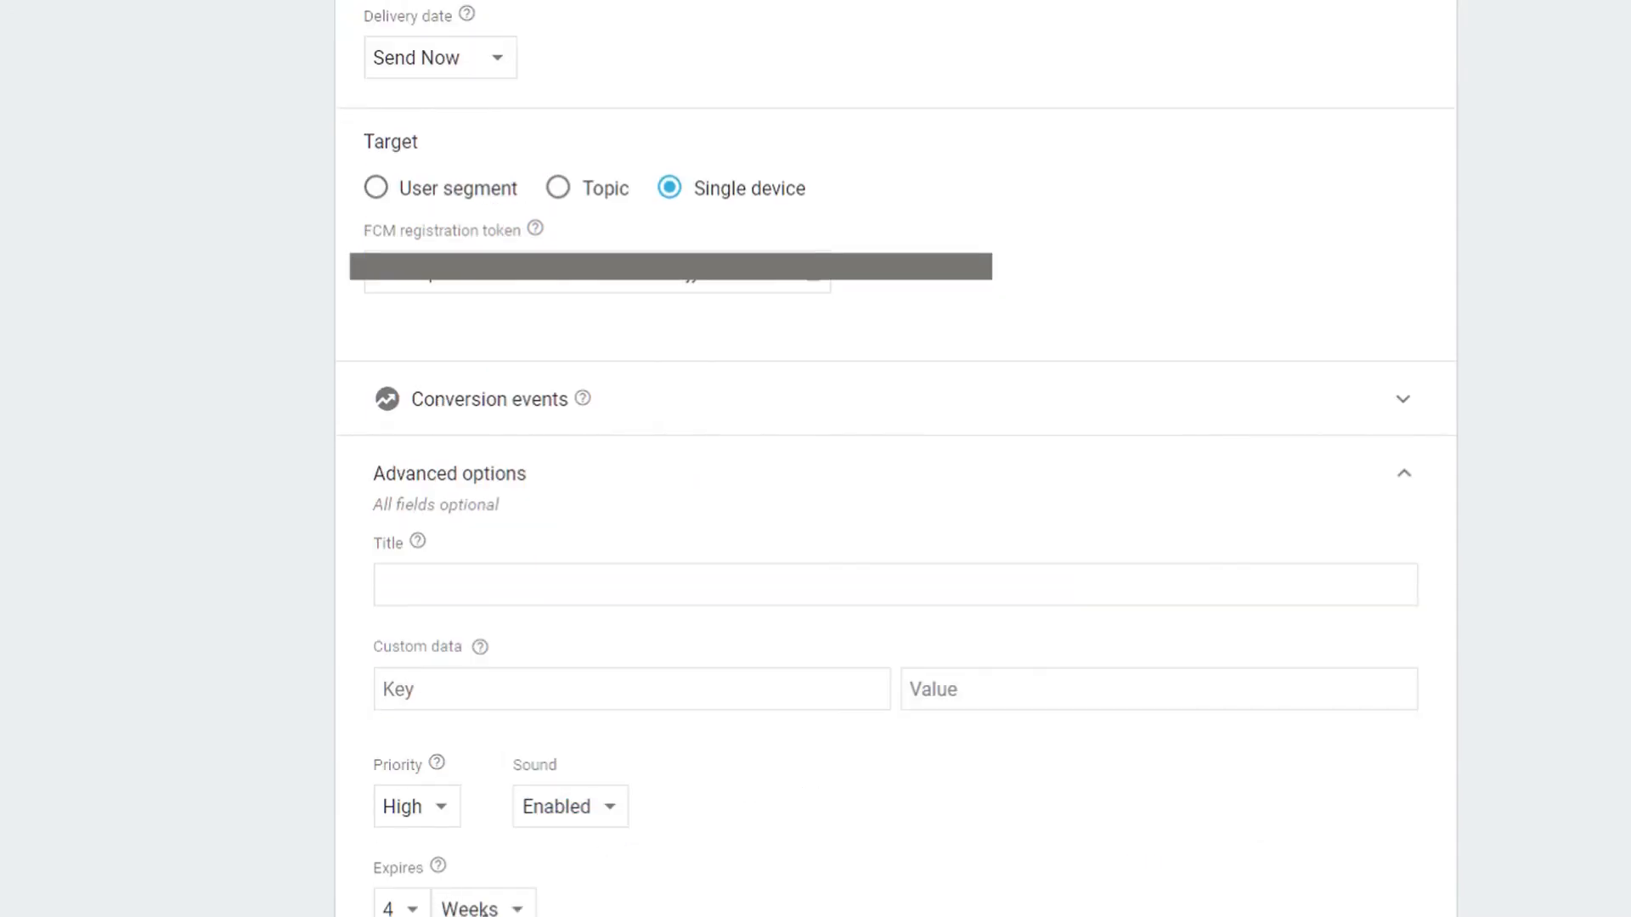